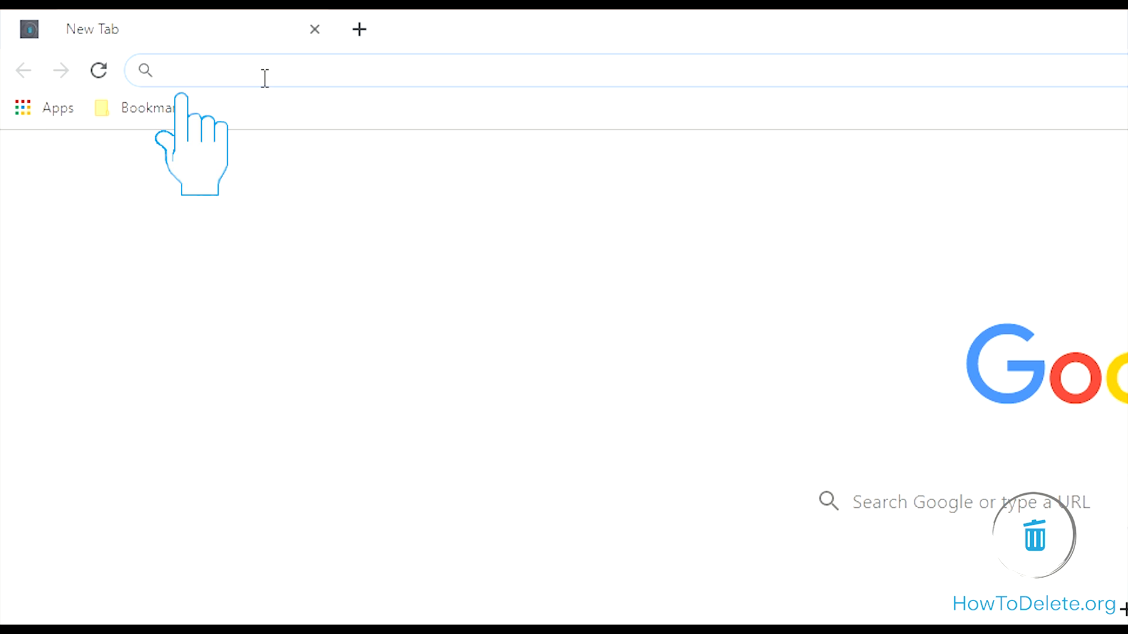
Enter 'Amazon.com' in the address bar and open the amazon.com suggestion
{"action": "type", "text": "Amazon.co"}
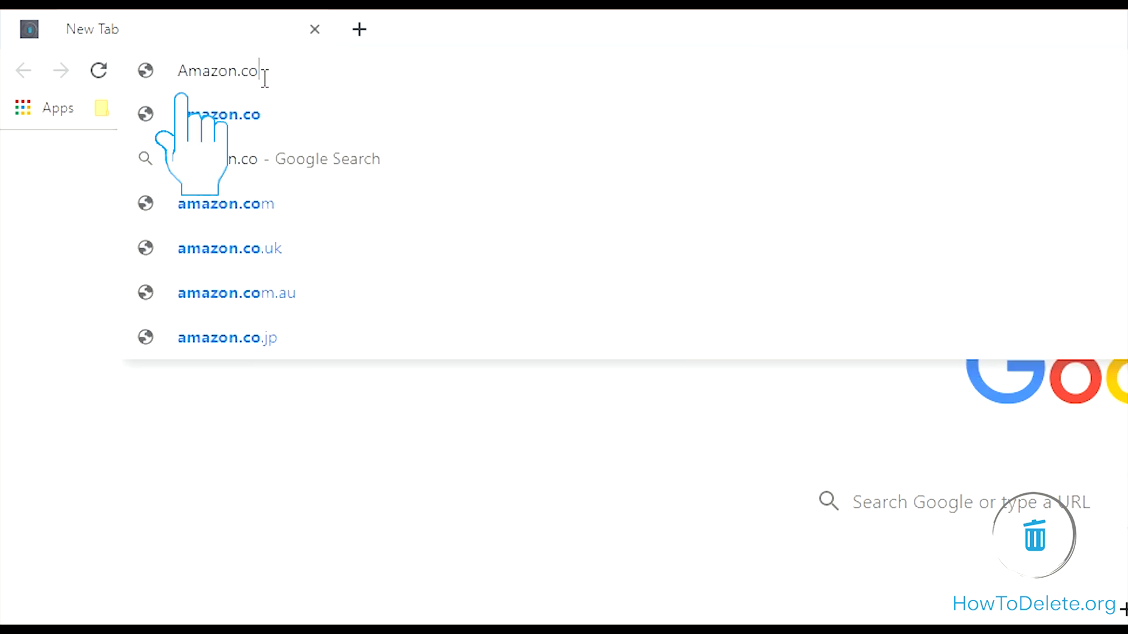
{"action": "type", "text": "m"}
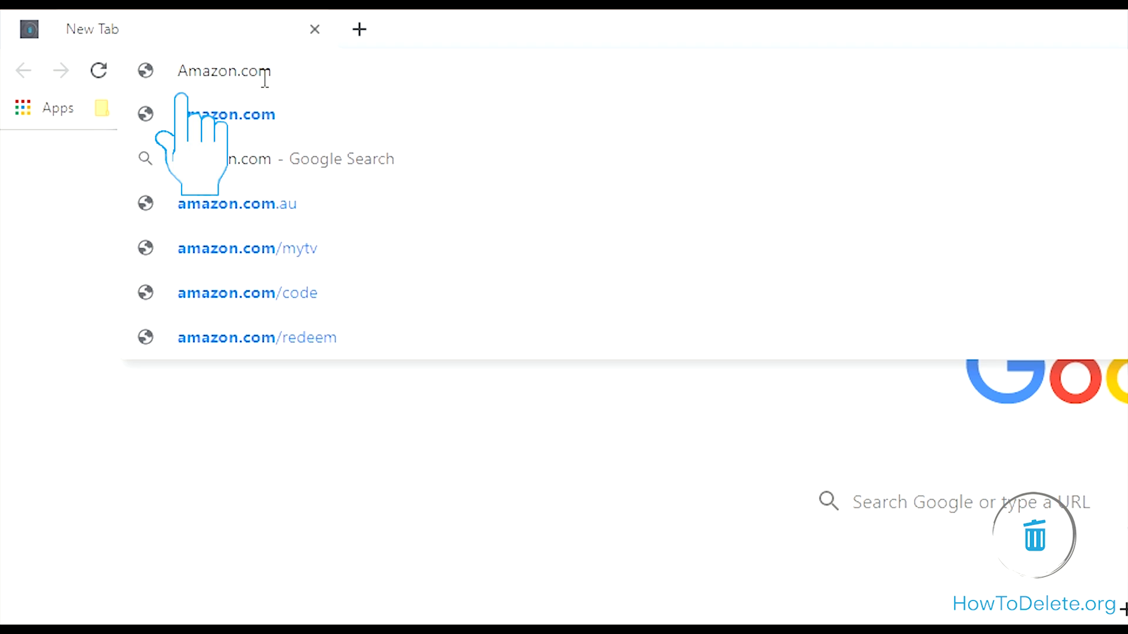
{"action": "left_click", "coordinate": [231, 114]}
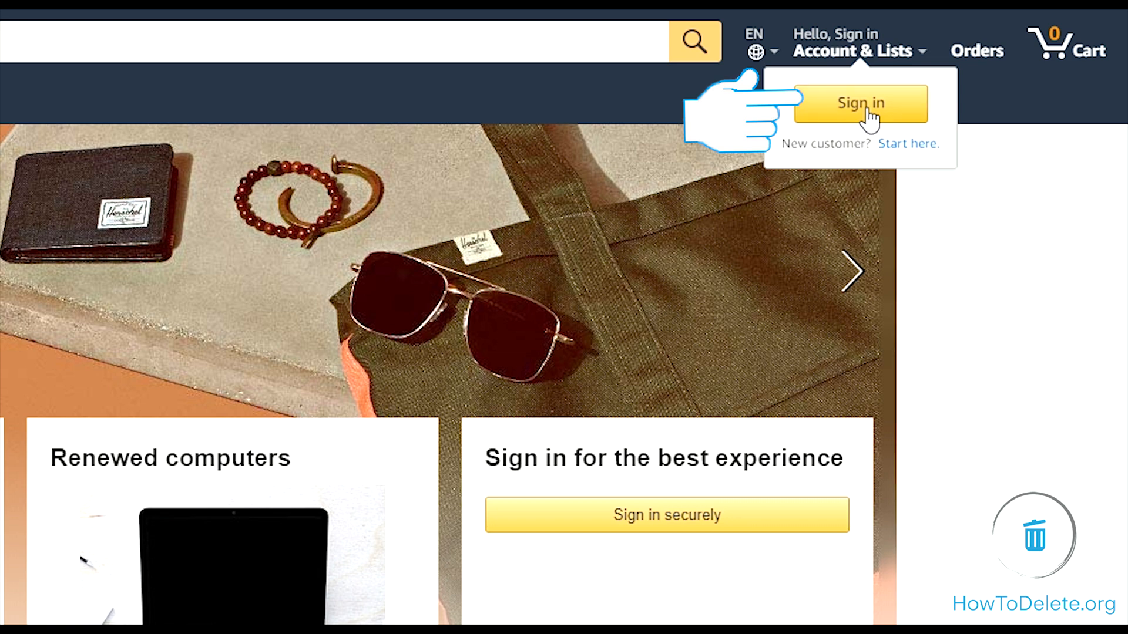
Sign in with email and password, ticking 'Keep me signed in'
{"action": "left_click", "coordinate": [859, 103]}
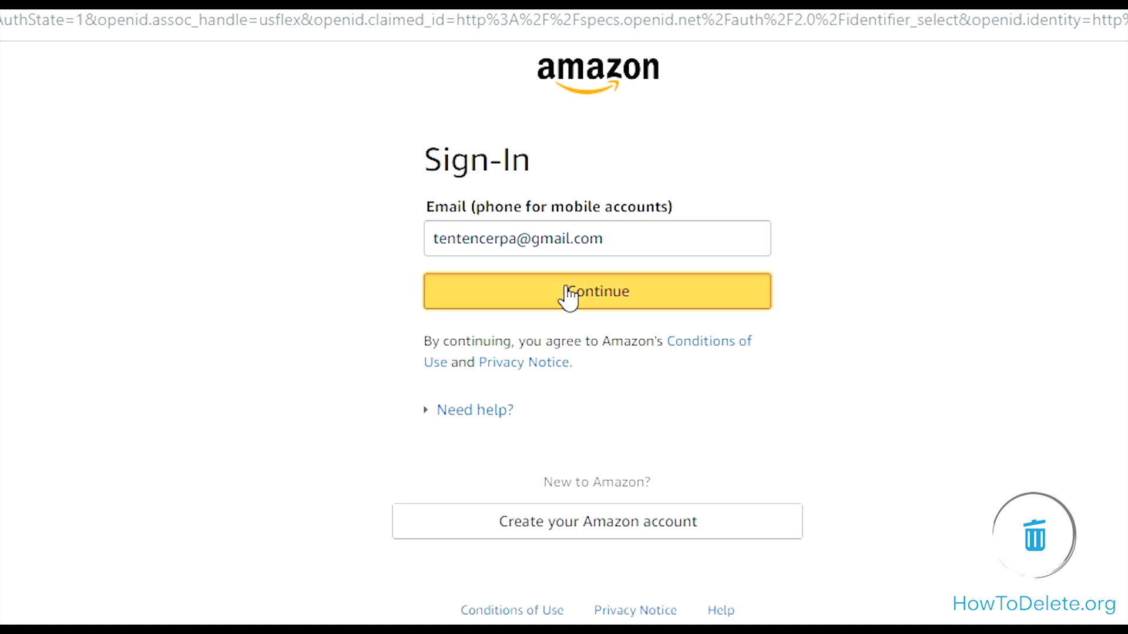
{"action": "left_click", "coordinate": [597, 291]}
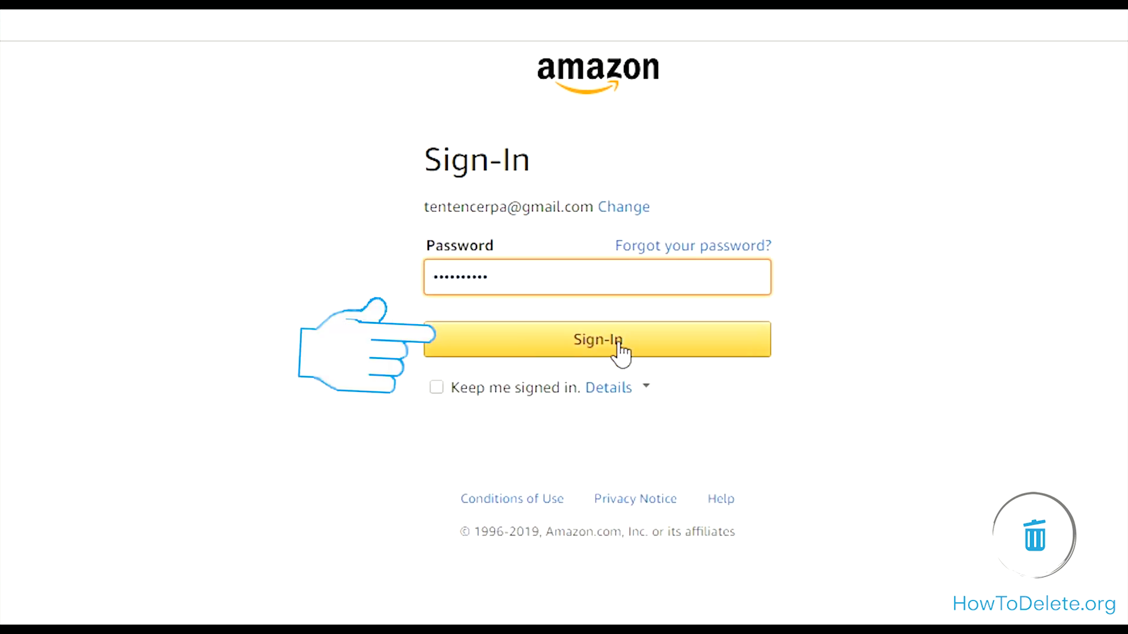
{"action": "left_click", "coordinate": [436, 388]}
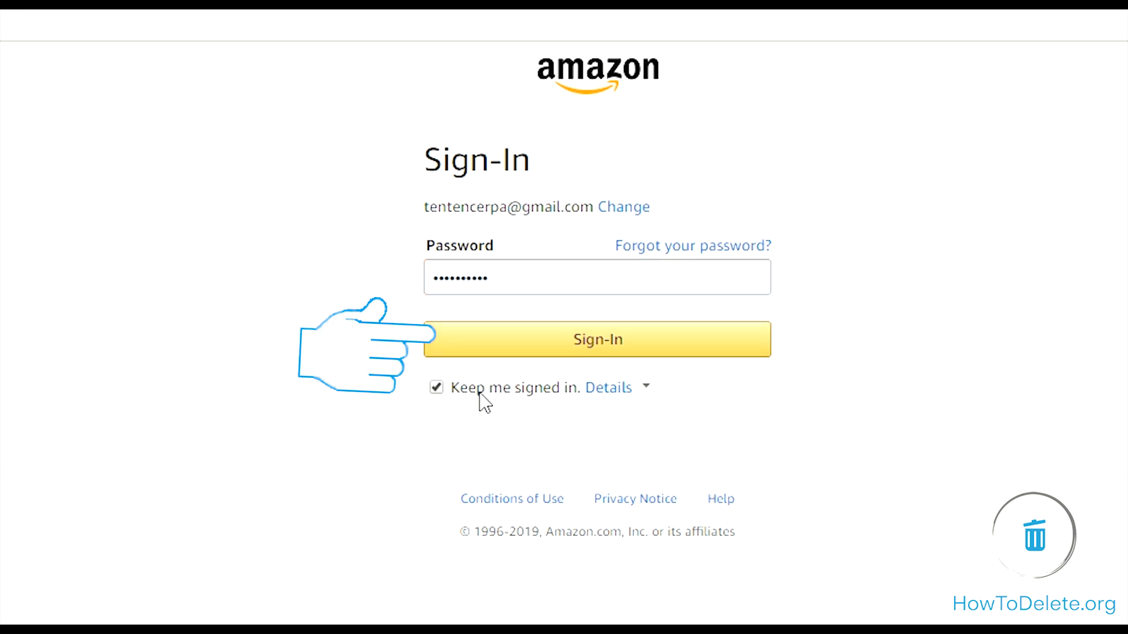
{"action": "mouse_move", "coordinate": [529, 340]}
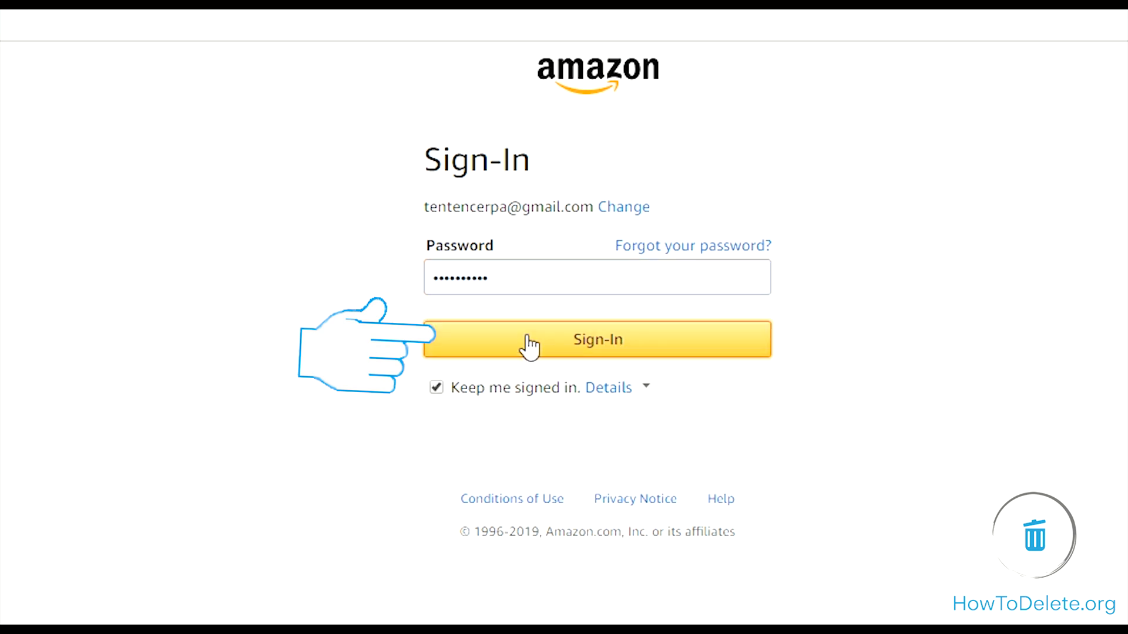
{"action": "left_click", "coordinate": [597, 339]}
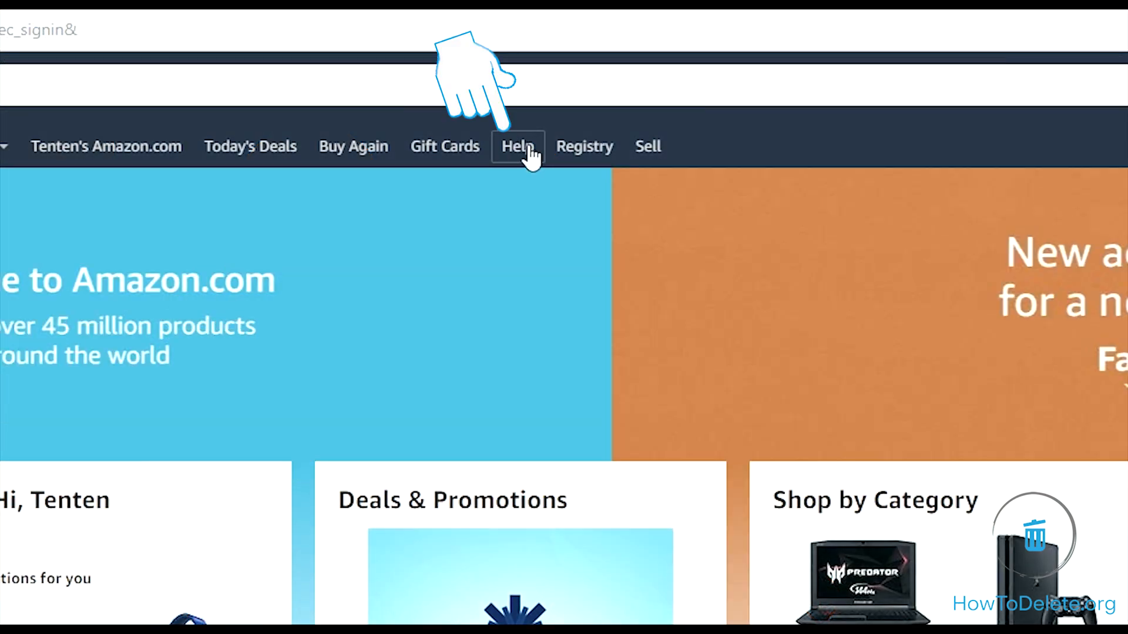
Go from Help through 'Need More Help?' to the Contact Us page
{"action": "left_click", "coordinate": [516, 146]}
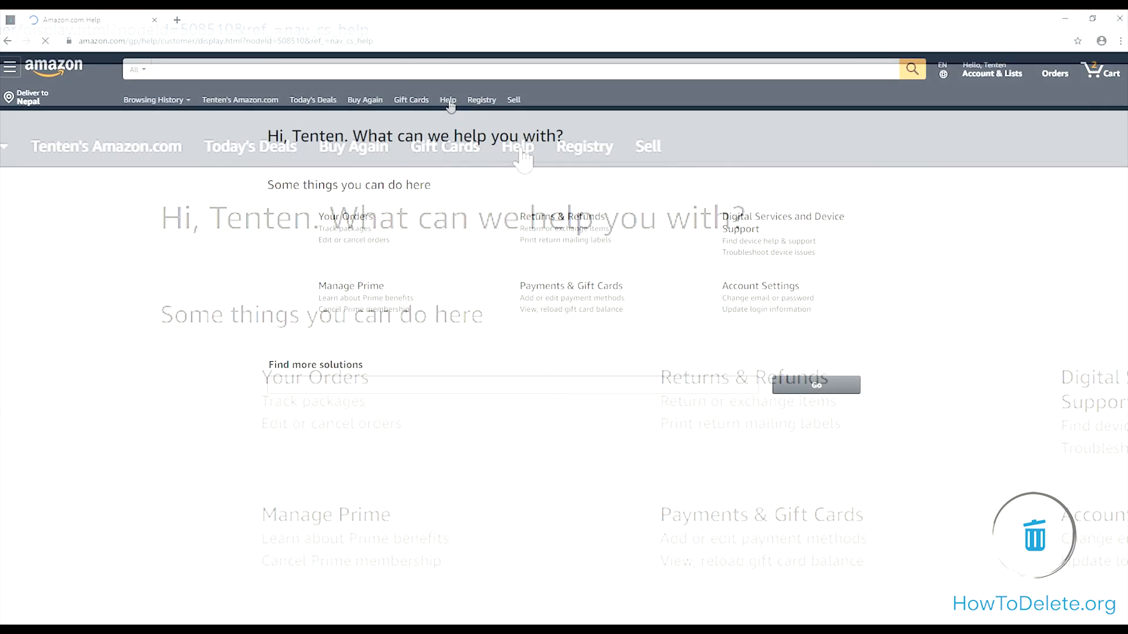
{"action": "scroll", "scroll_direction": "down", "scroll_amount": 3}
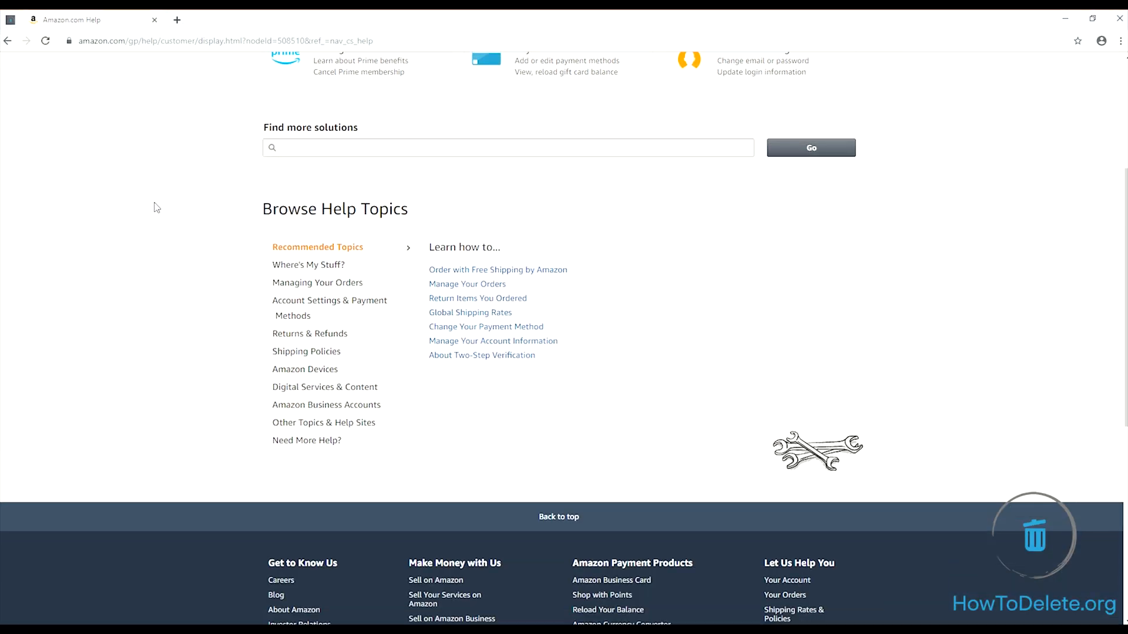
{"action": "left_click", "coordinate": [306, 440]}
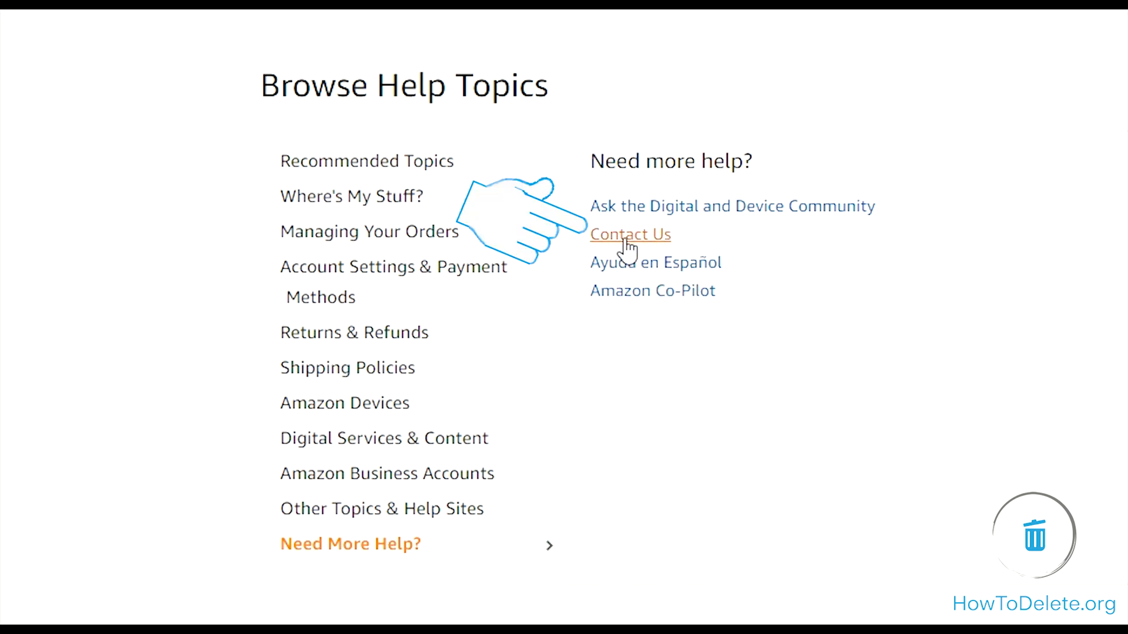
{"action": "left_click", "coordinate": [631, 234]}
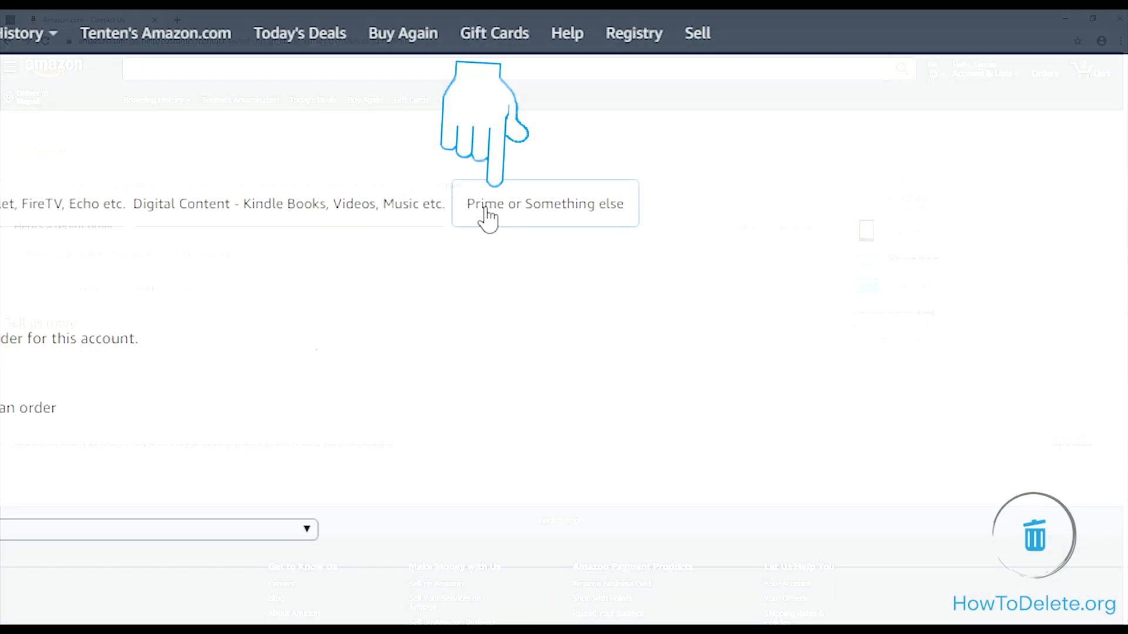
Pick 'Prime or Something else', then 'Login and security' and 'Close my account'
{"action": "left_click", "coordinate": [544, 204]}
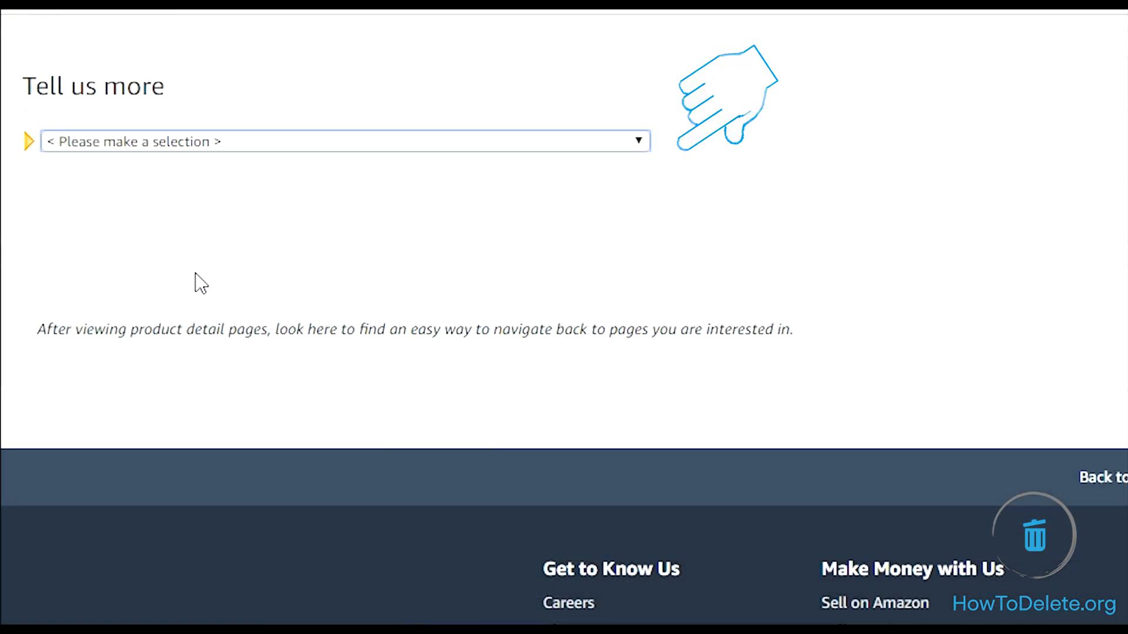
{"action": "left_click", "coordinate": [344, 141]}
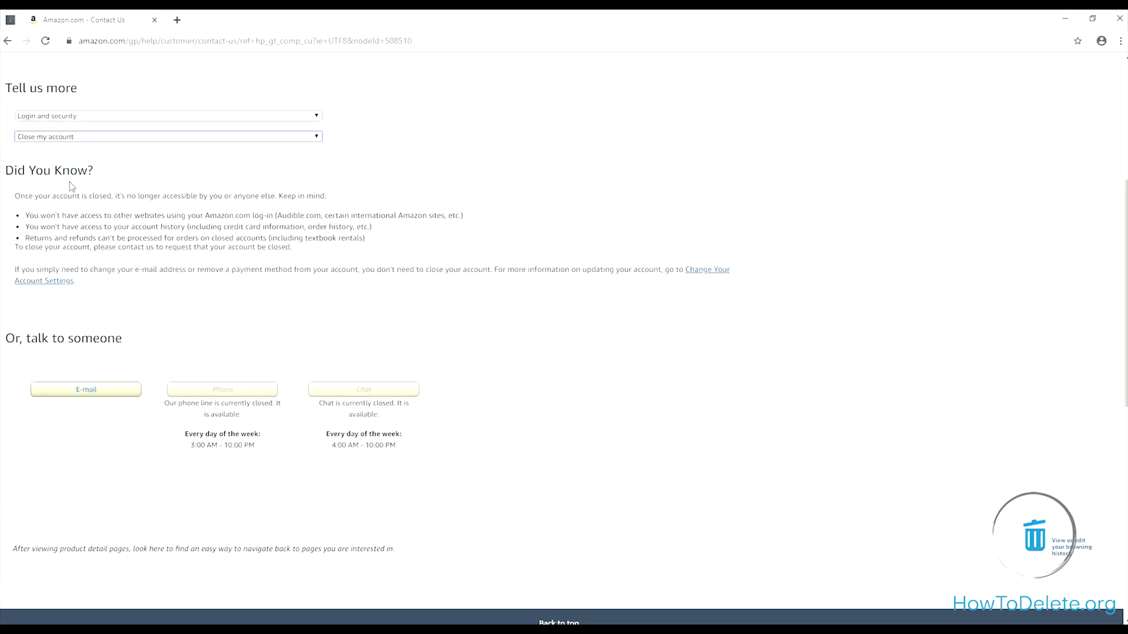
Scroll down to the 'Or, talk to someone' E-mail, Phone and Chat options
{"action": "scroll", "scroll_direction": "down", "scroll_amount": 3}
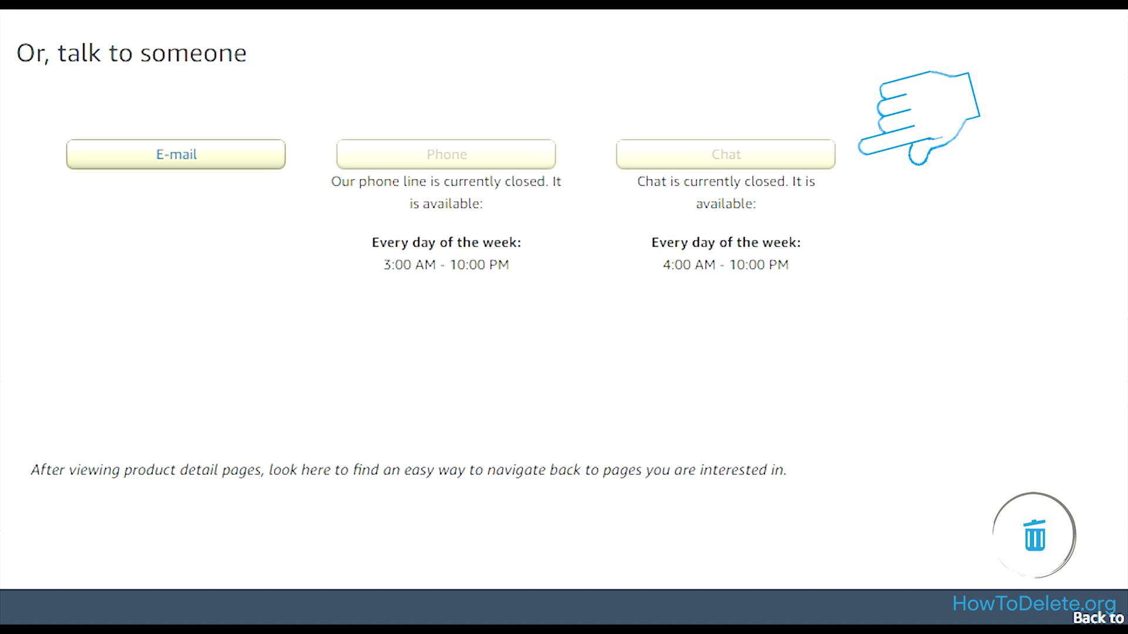
{"action": "mouse_move", "coordinate": [640, 227]}
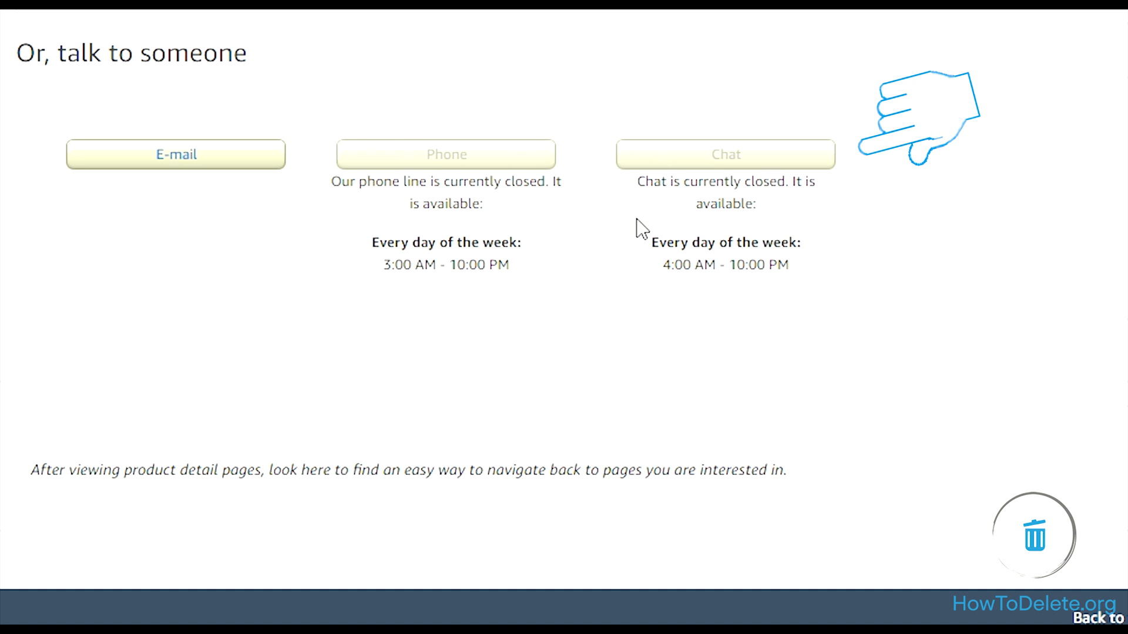